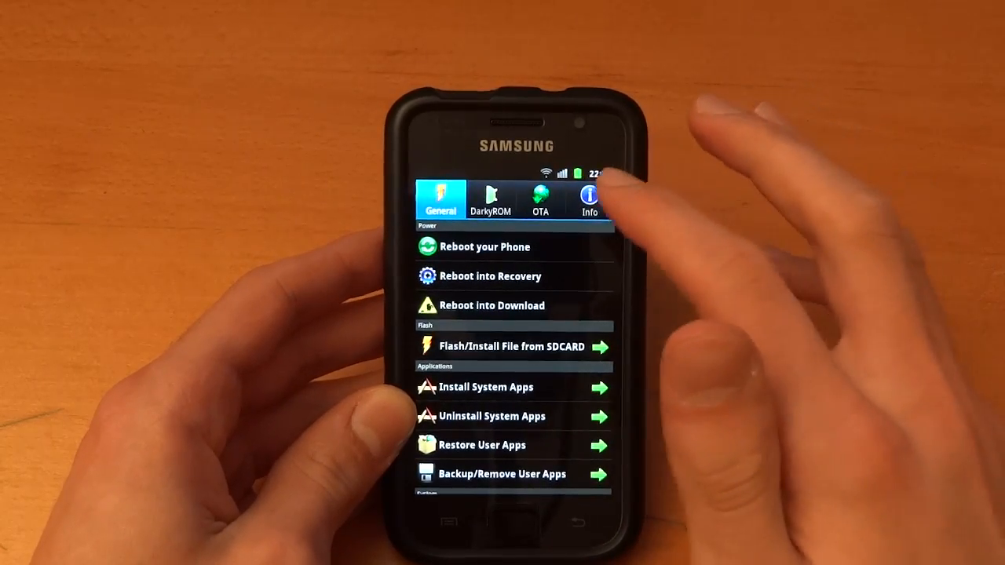
- Browse the Uninstall System Apps list, mark FM Radio, then leave without removing anything
left_click(590, 196)
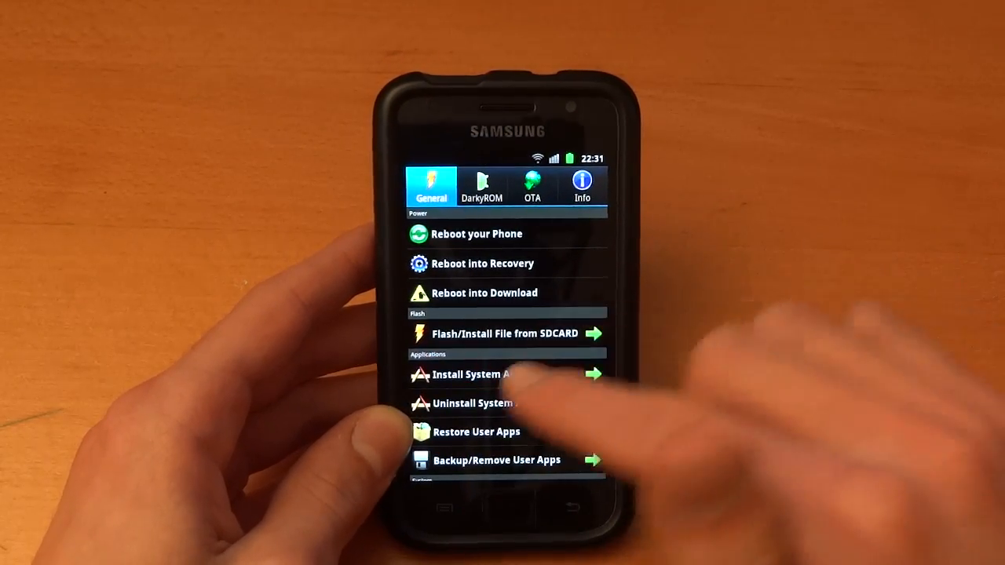
left_click(471, 373)
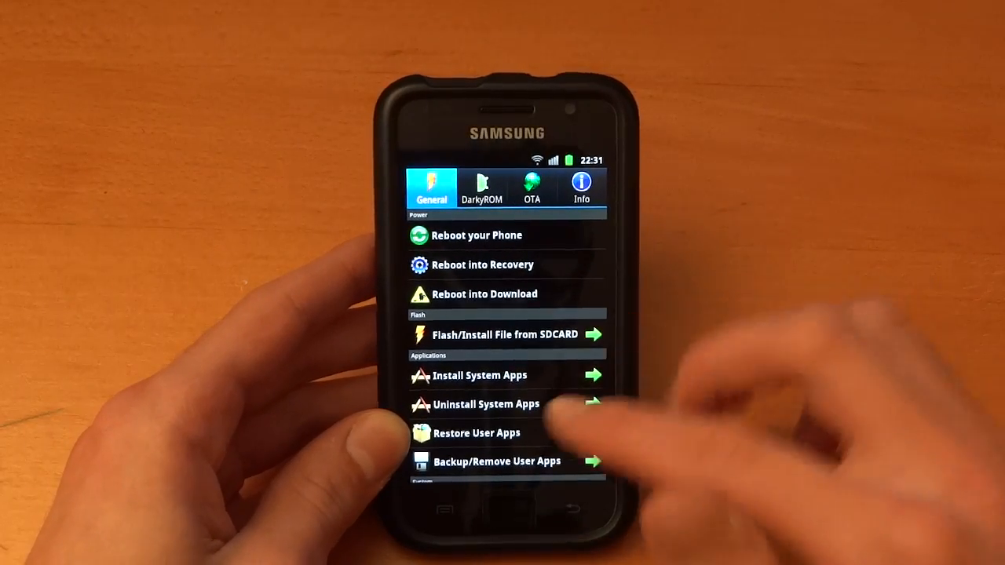
scroll("down", 3)
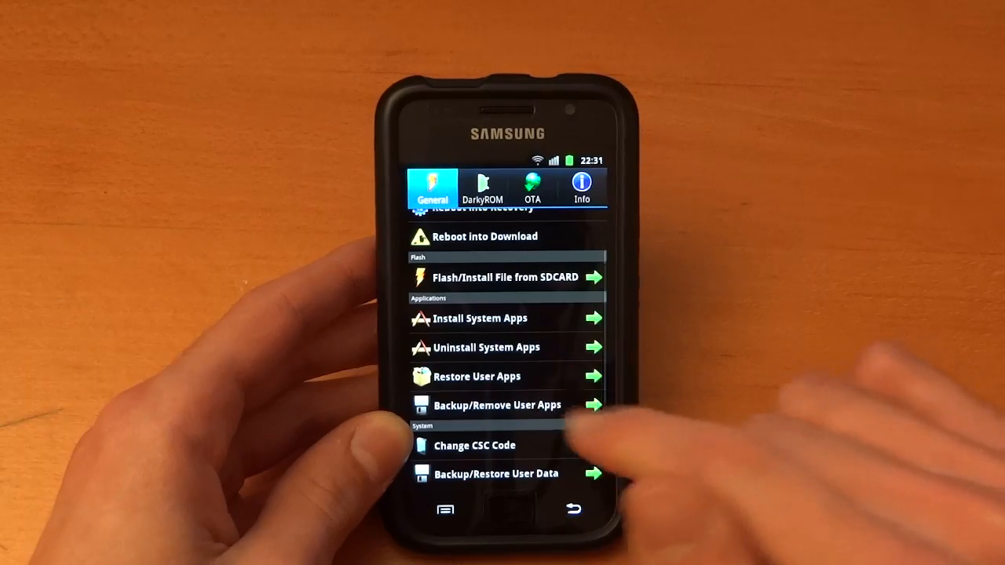
left_click(481, 318)
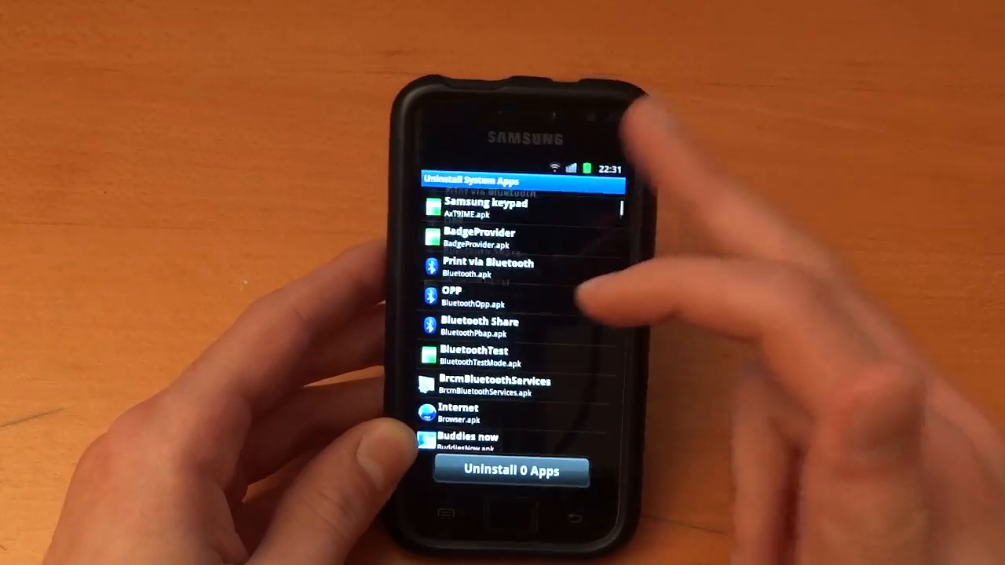
scroll("down", 3)
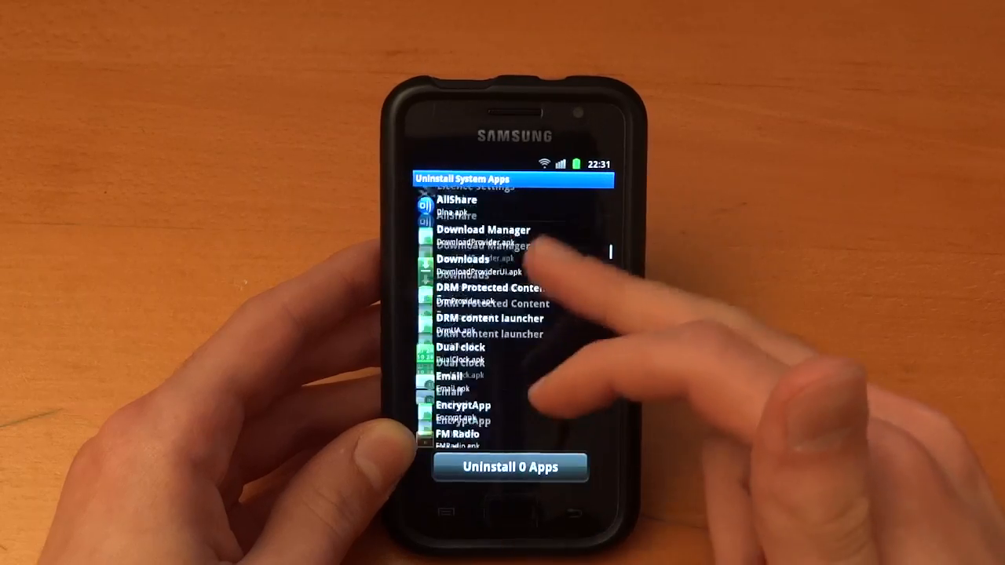
scroll("down", 3)
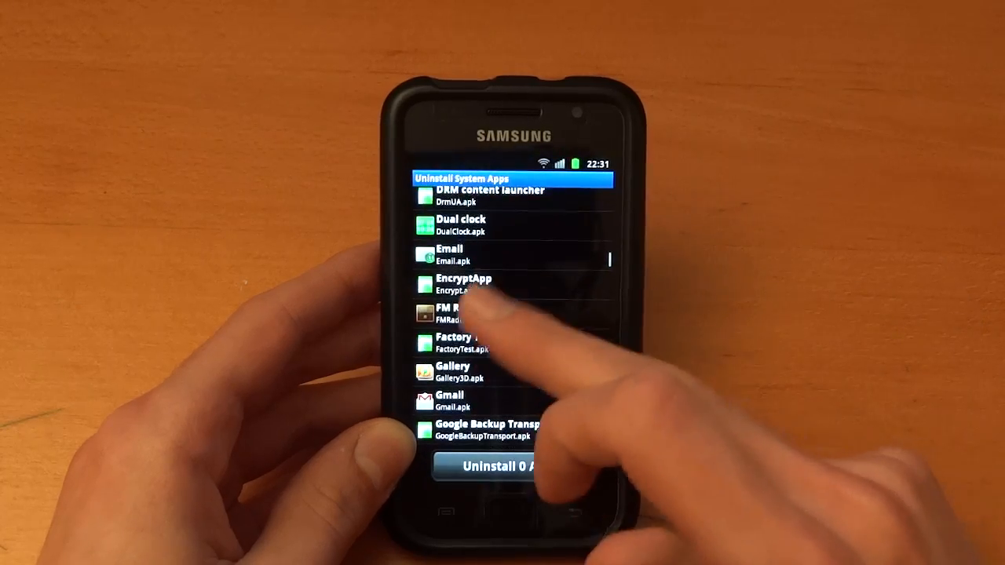
left_click(487, 313)
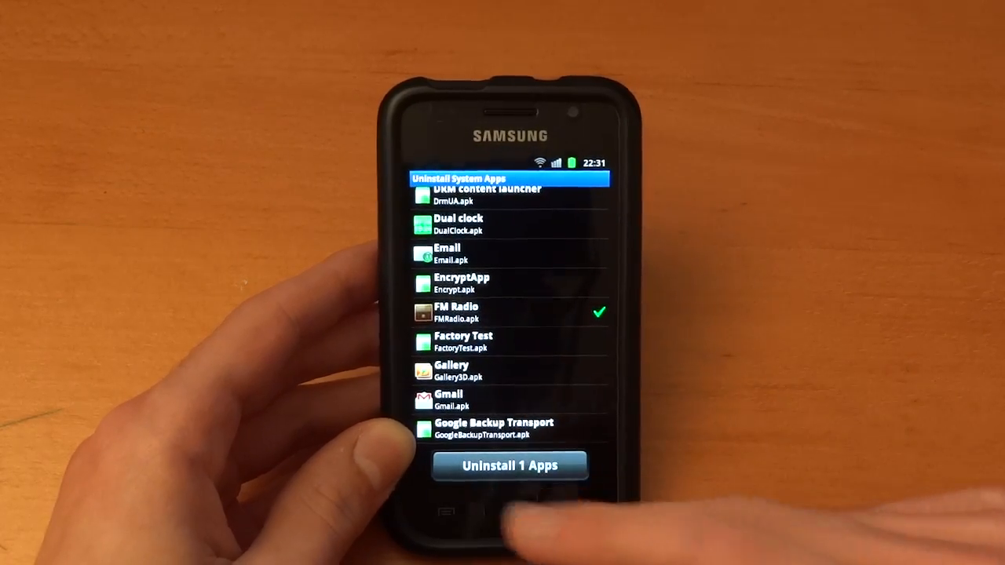
left_click(600, 311)
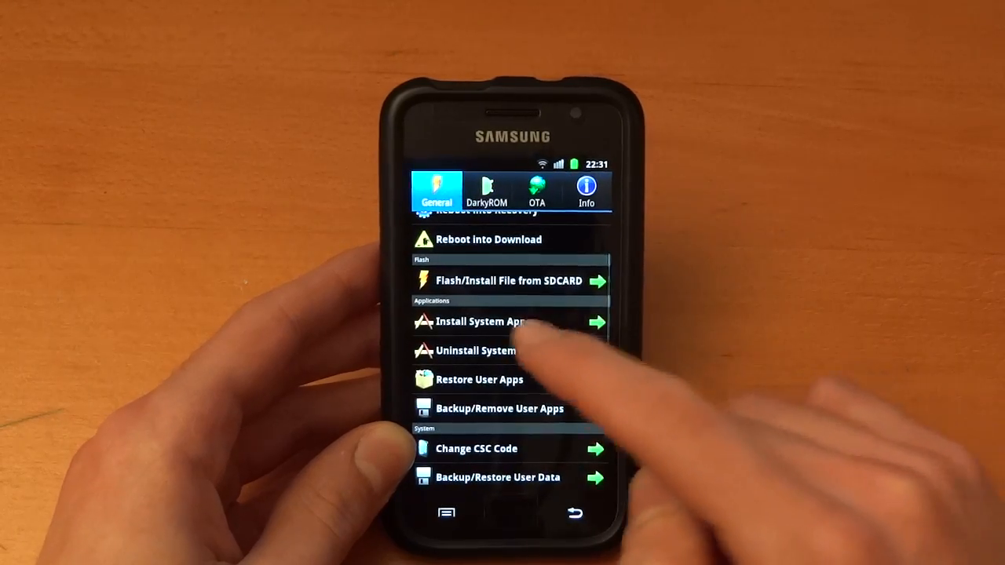
- View the Install System Apps list, scroll the General tools, and exit to the home screen
left_click(487, 320)
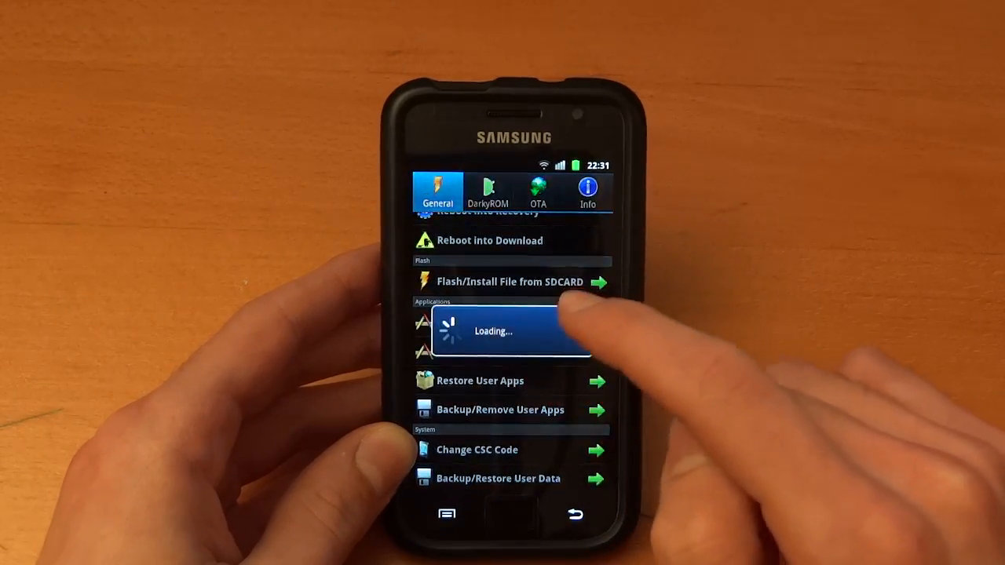
left_click(510, 330)
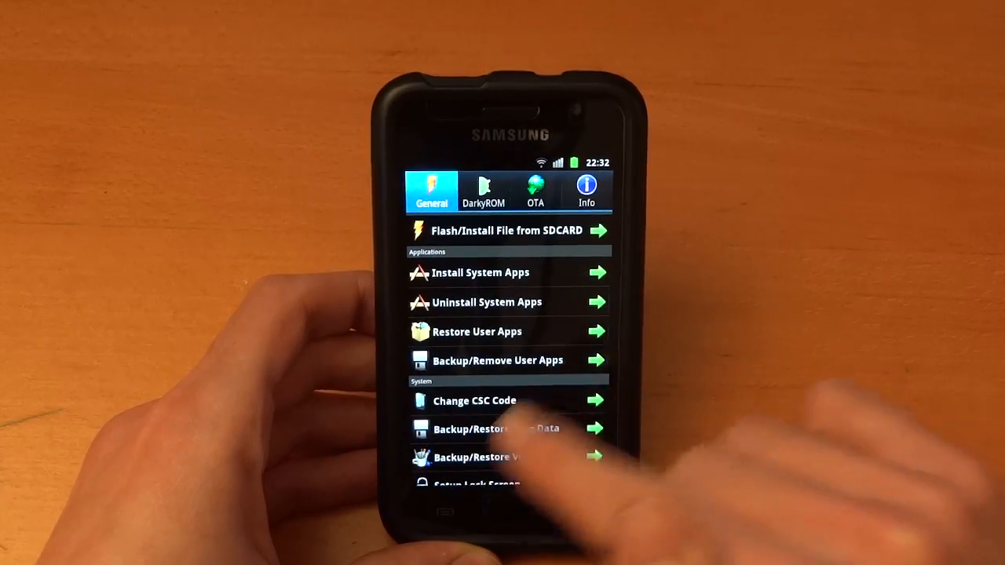
scroll("down", 3)
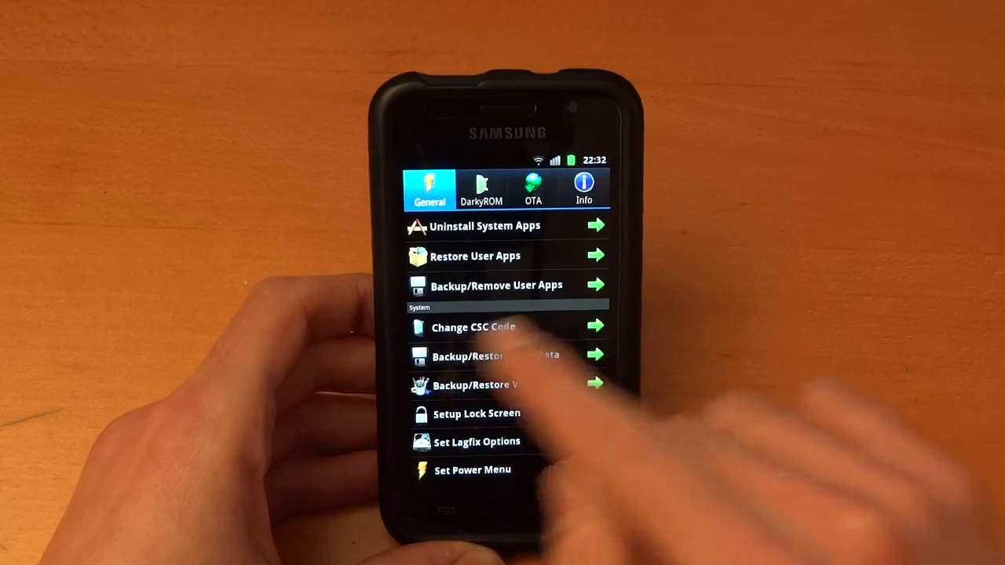
left_click(474, 326)
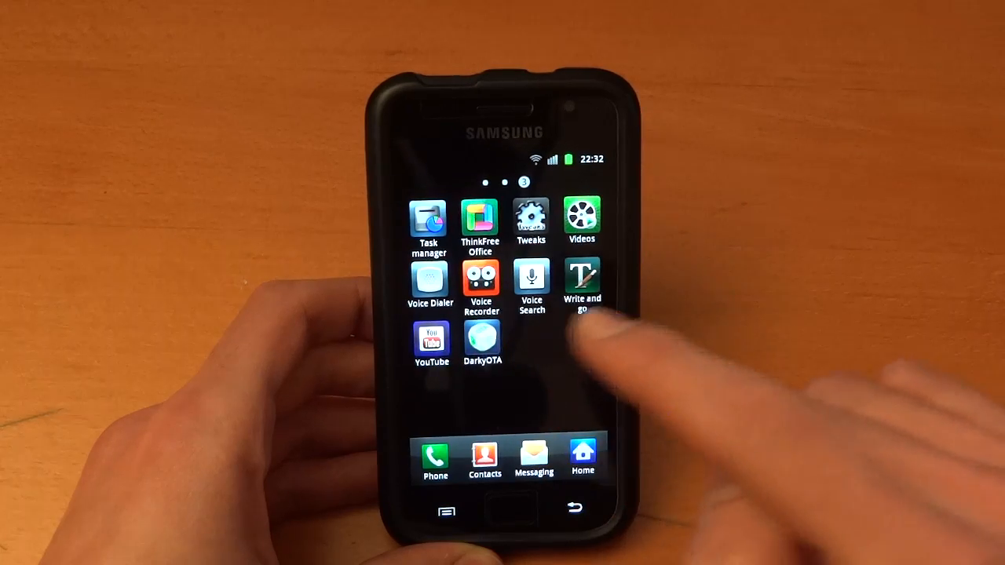
- Reopen DarkyOTA from the app drawer and scroll its General tab to the System section
left_click(482, 343)
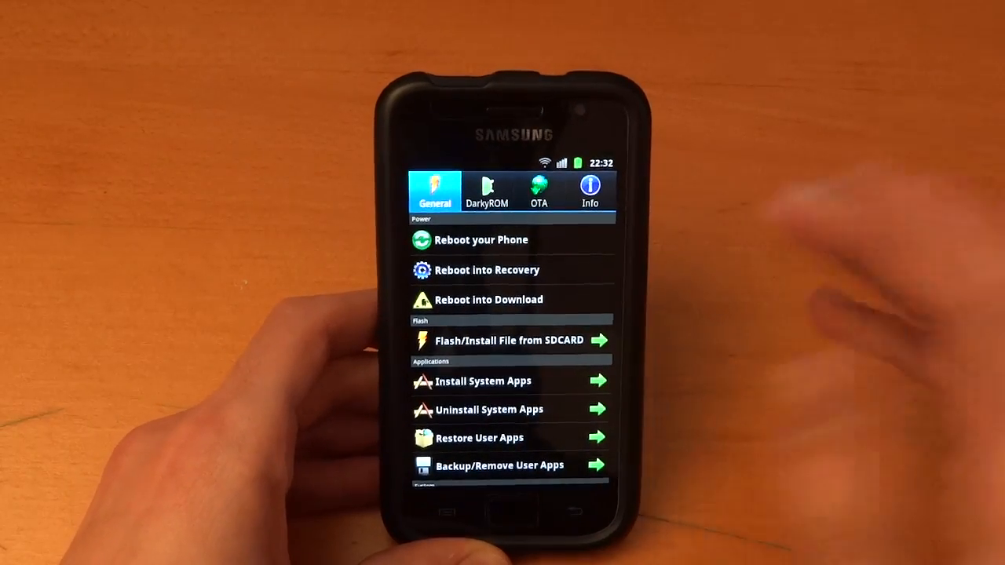
scroll("down", 3)
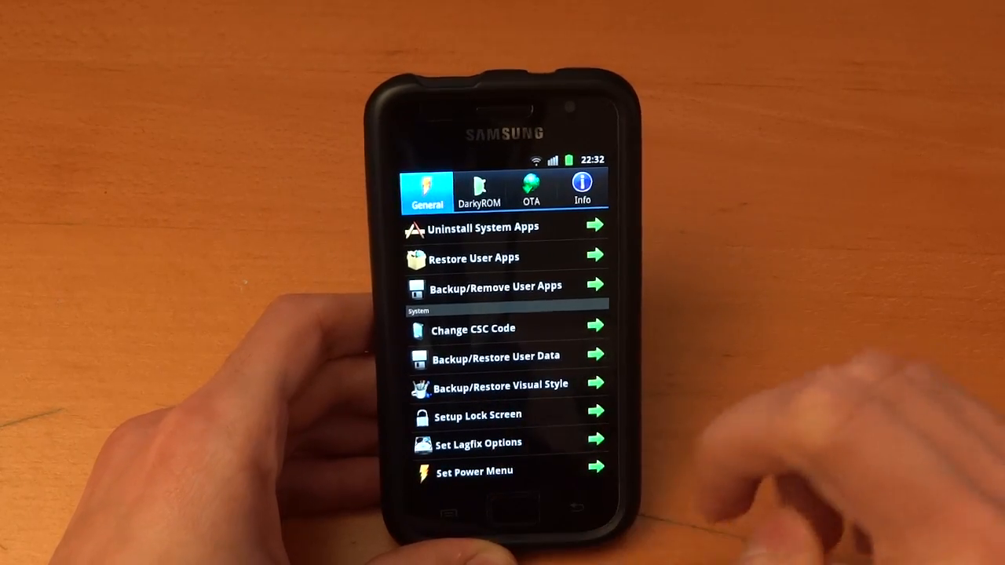
left_click(477, 414)
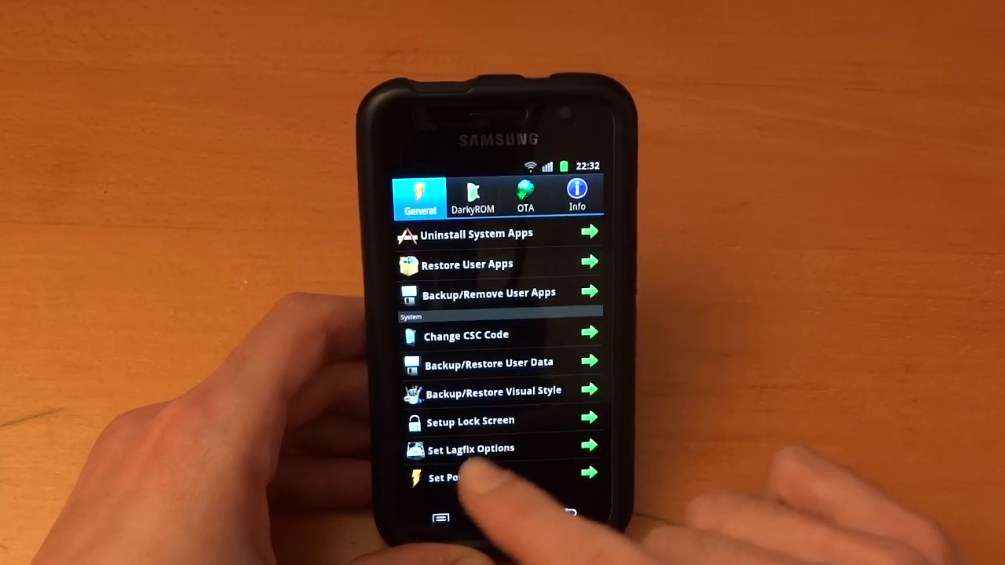
- Launch a System section tool such as Set Power Menu and wait through its Loading dialog
left_click(466, 477)
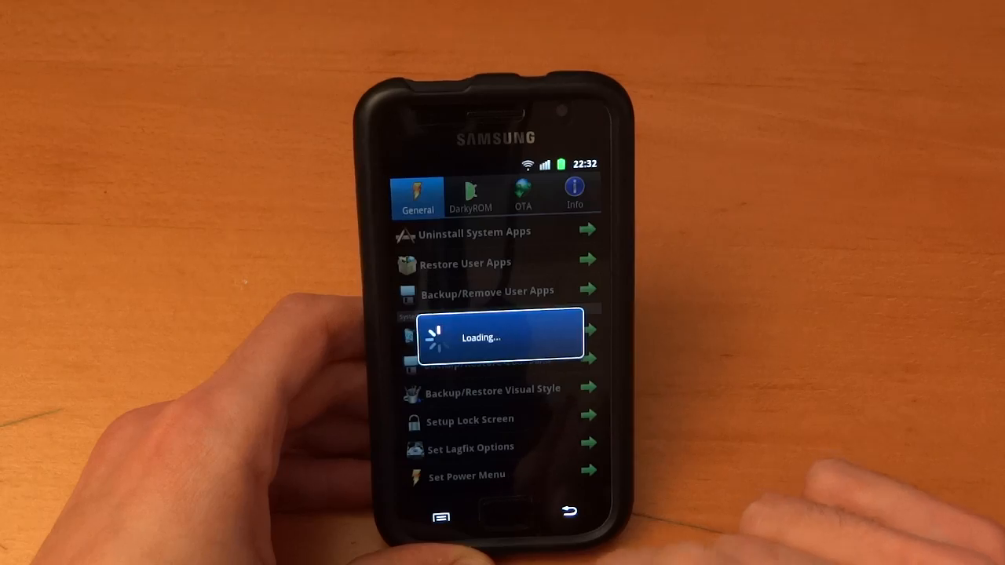
left_click(471, 446)
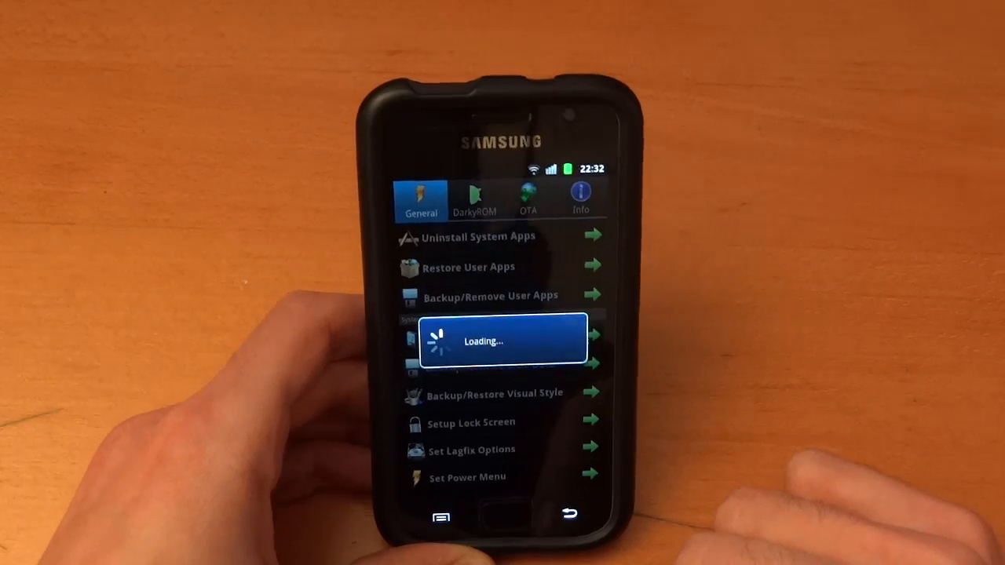
left_click(466, 477)
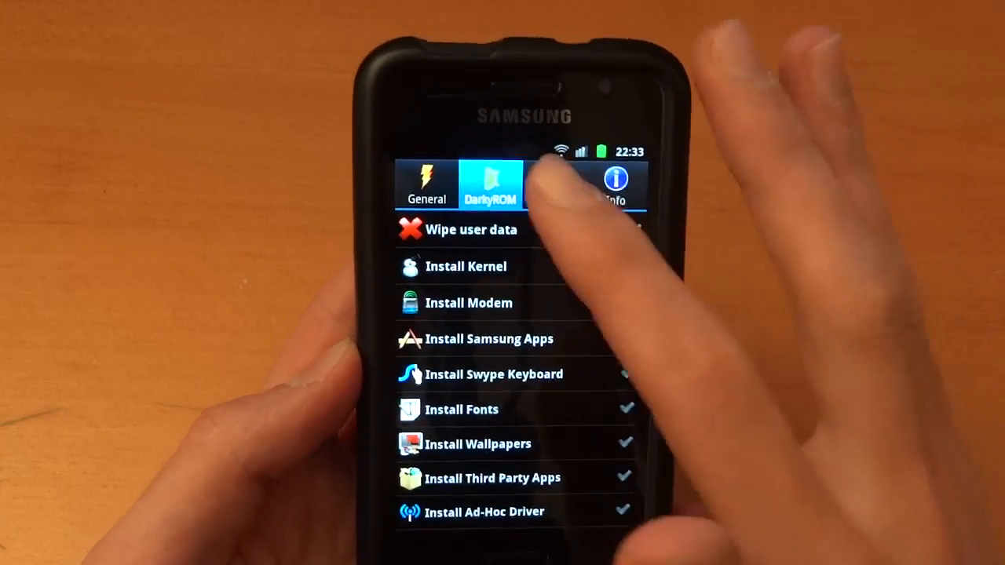
left_click(542, 180)
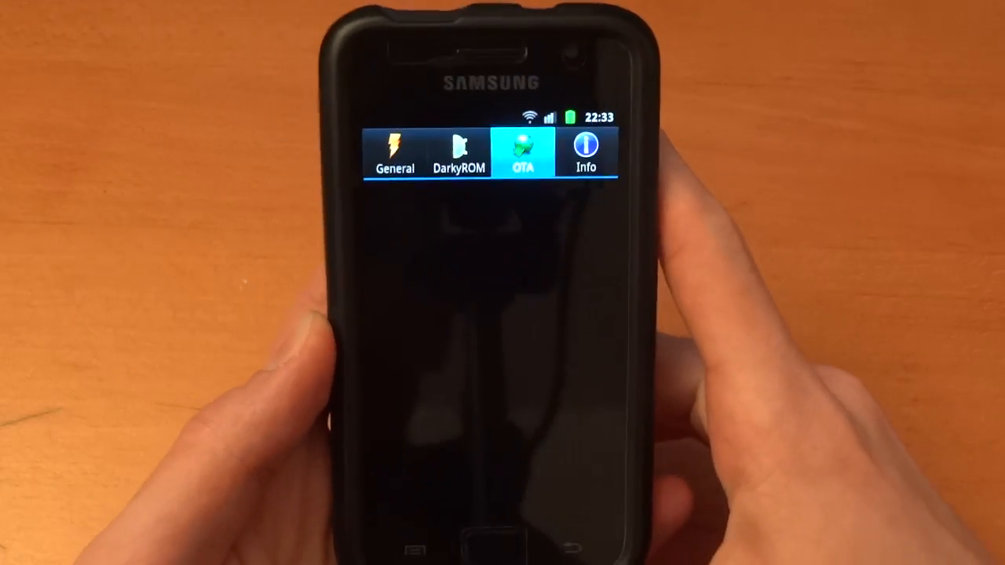
left_click(518, 149)
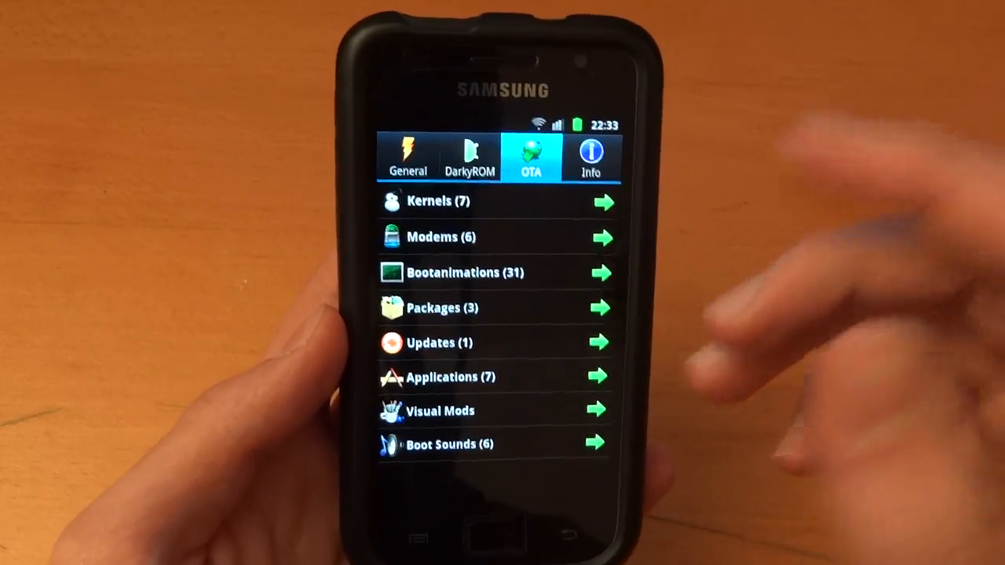
left_click(438, 201)
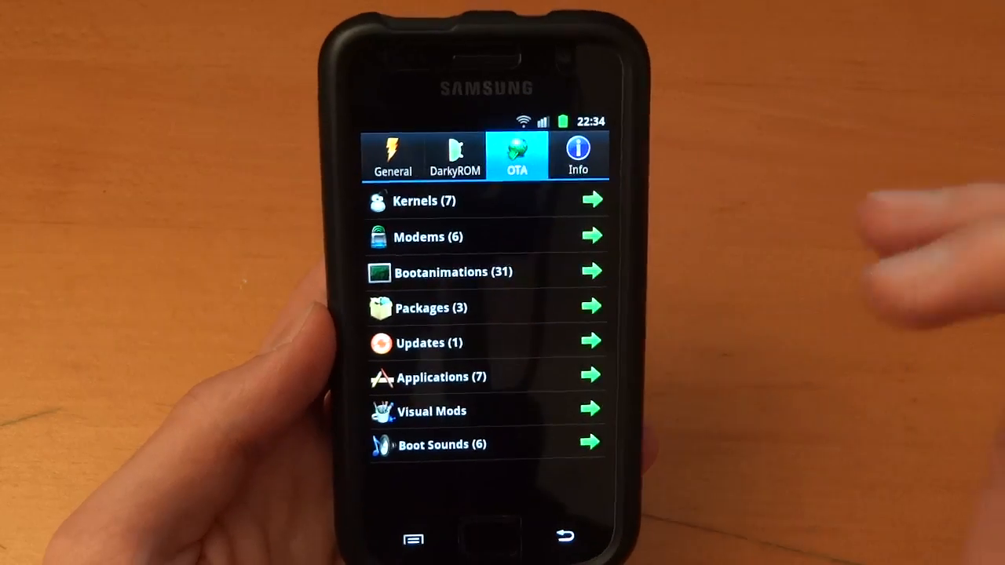
left_click(452, 271)
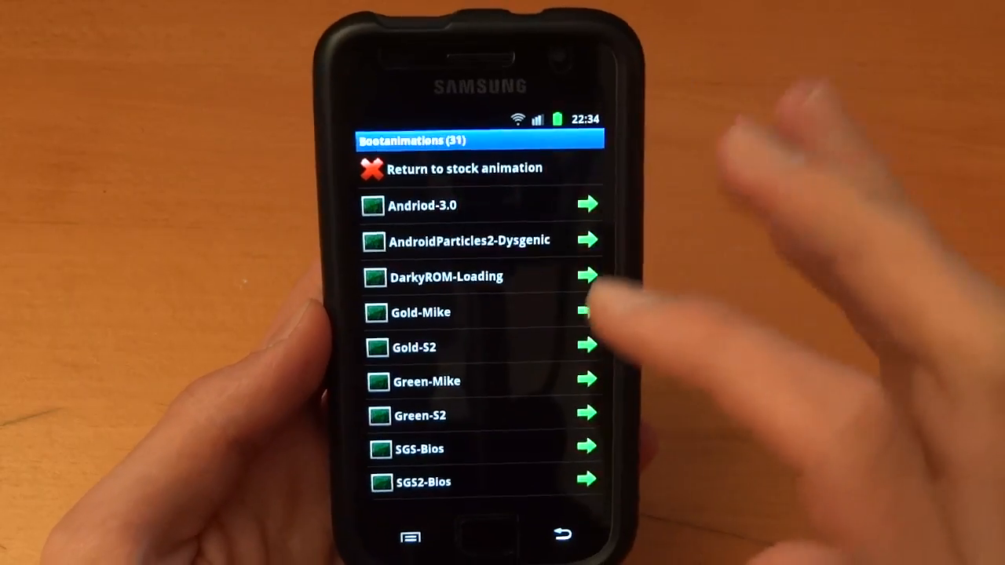
left_click(587, 310)
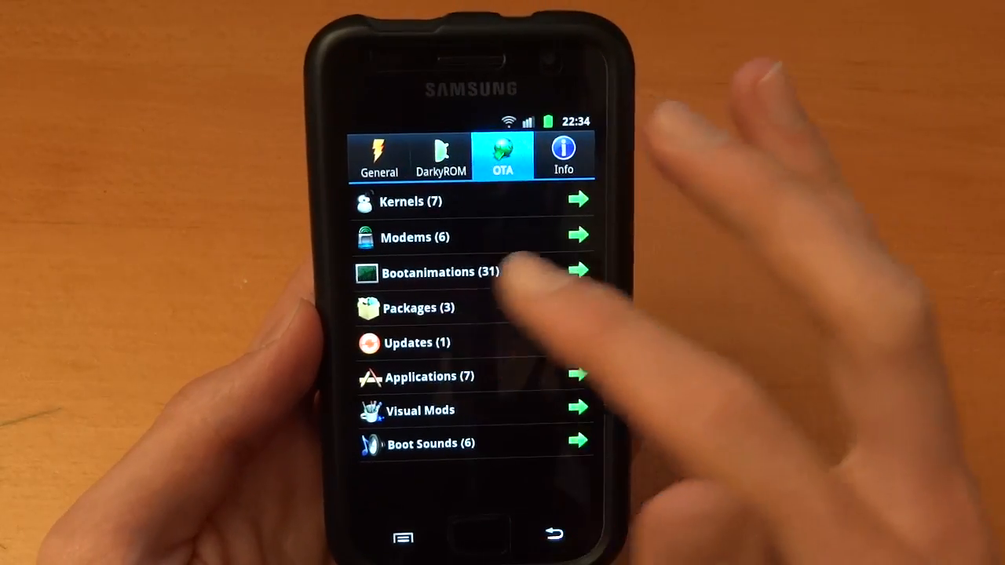
left_click(418, 307)
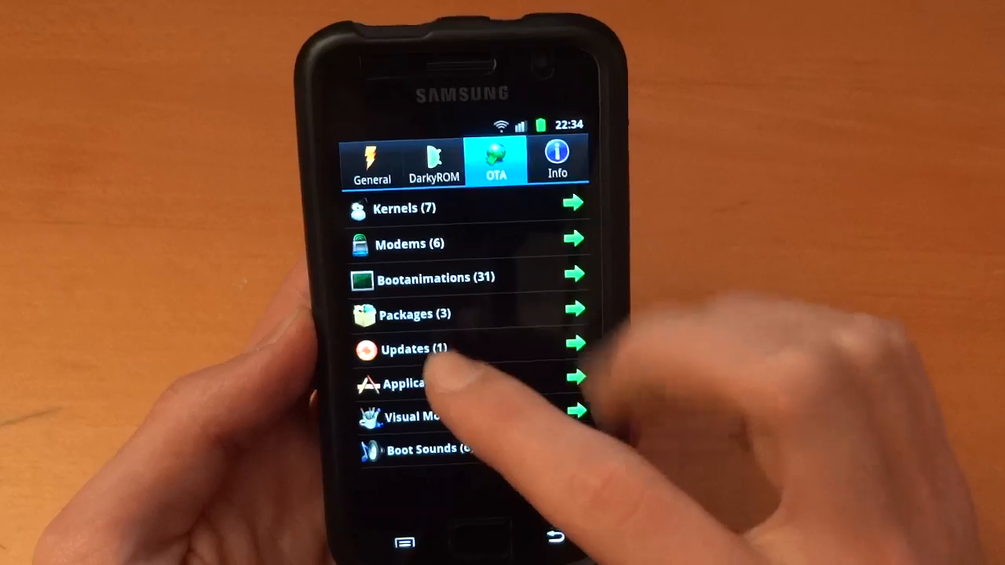
left_click(415, 349)
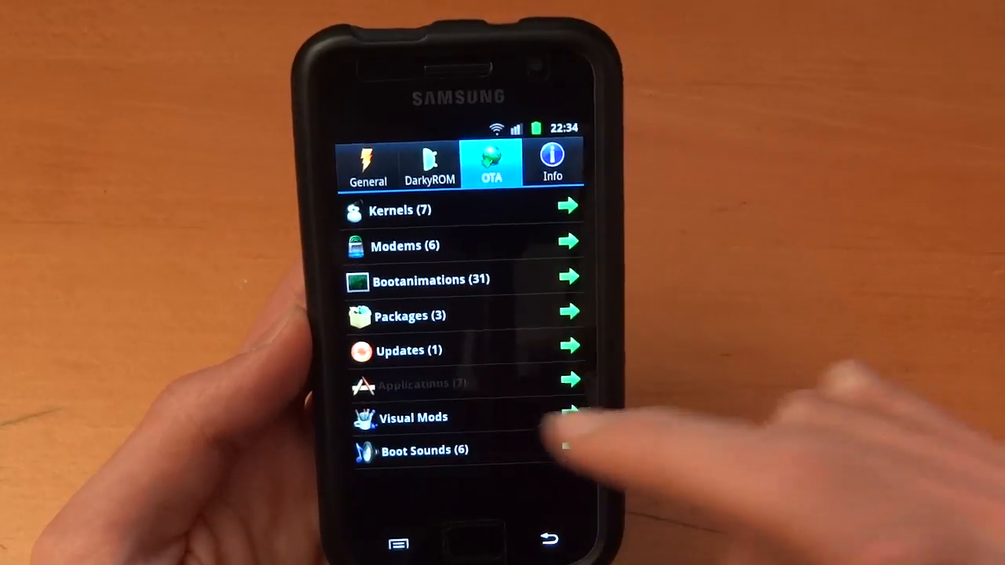
left_click(424, 383)
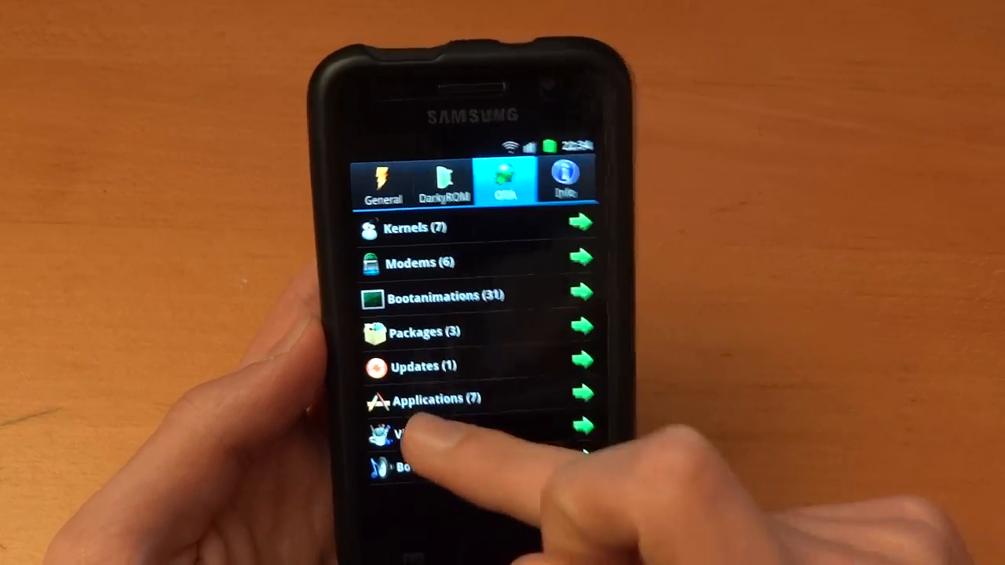
left_click(408, 433)
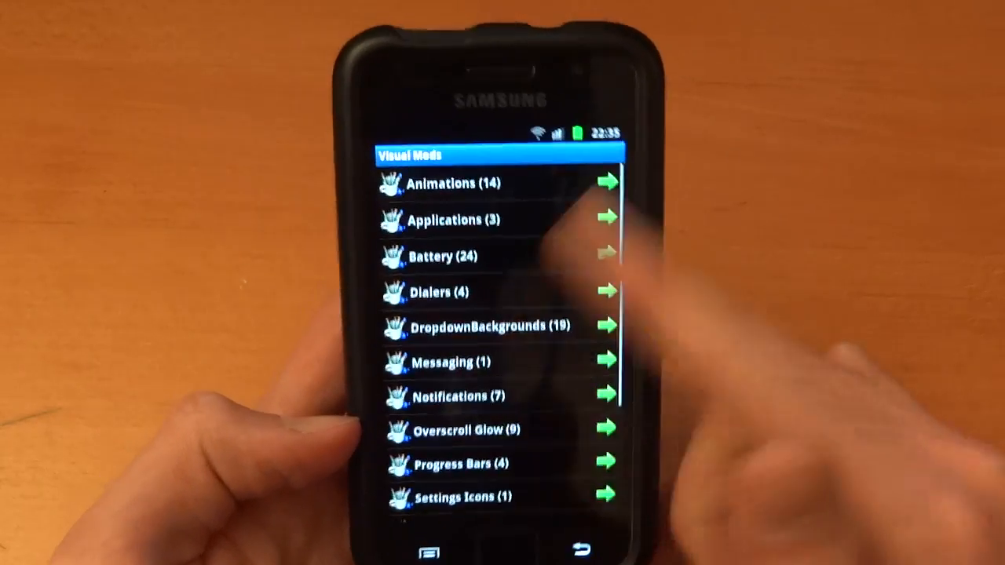
scroll("down", 3)
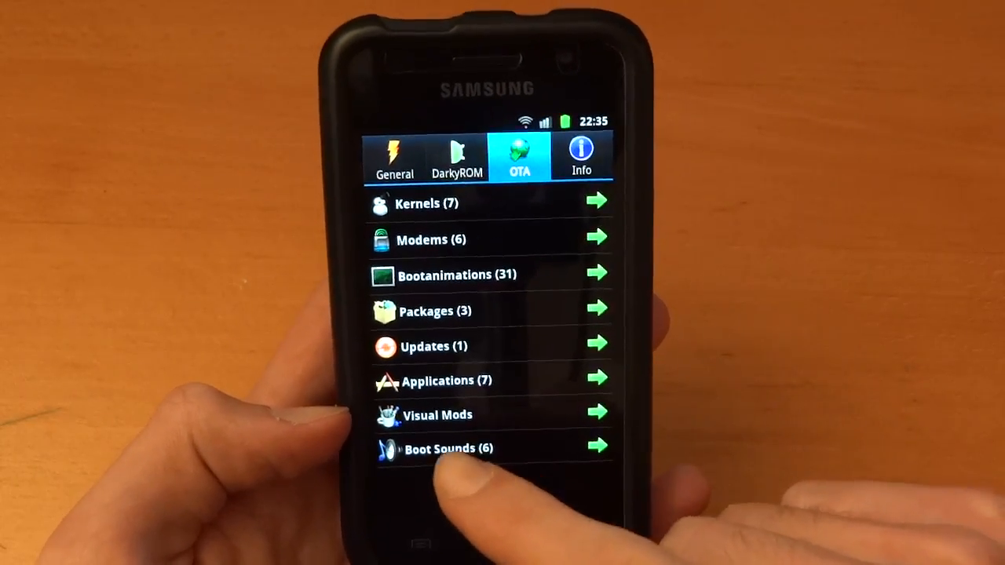
left_click(438, 449)
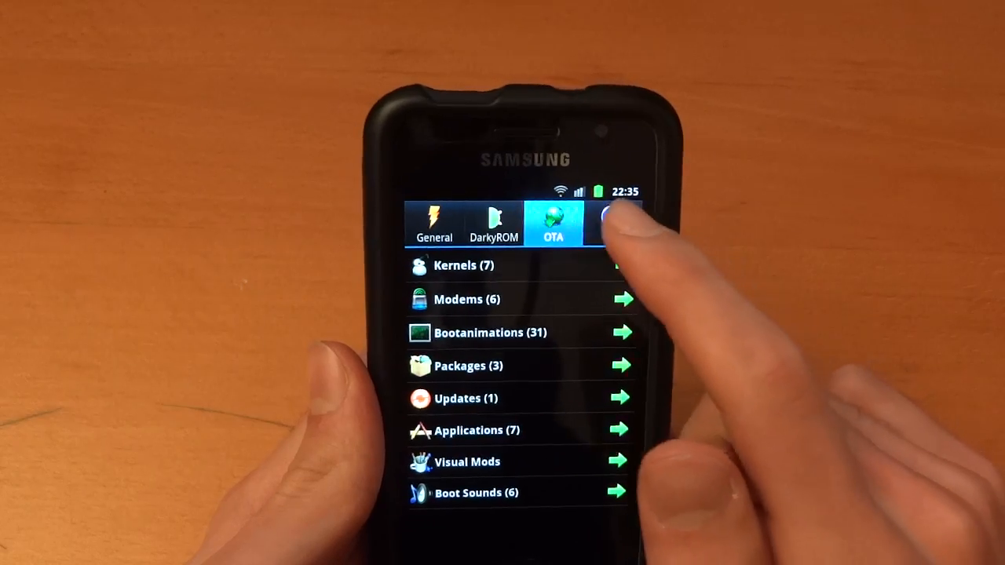
- View the Info tab's device details and launch the DarkyROM Forum website in the browser
left_click(615, 220)
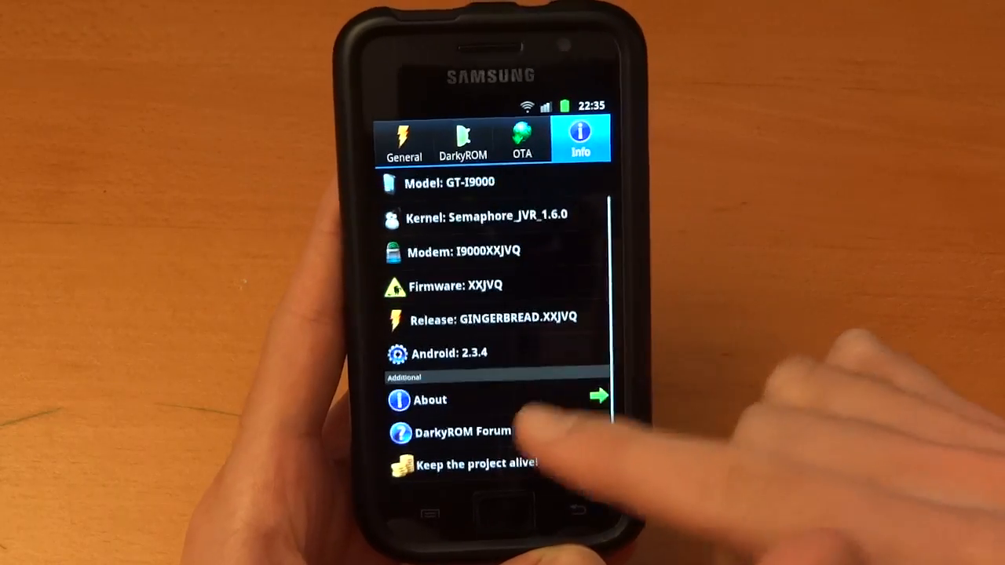
left_click(431, 400)
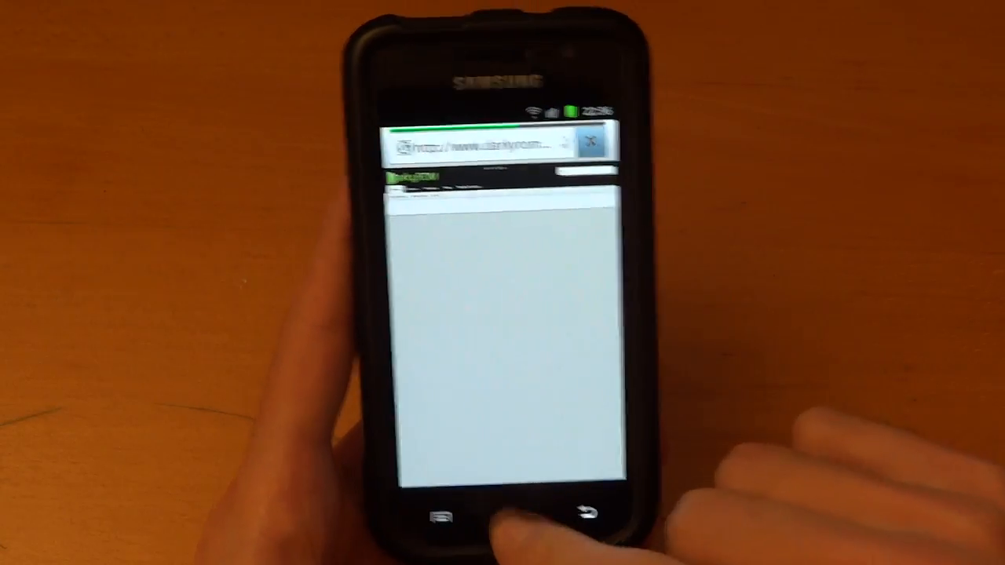
- Return from the forum page to the app, then exit to the home screen
left_click(584, 510)
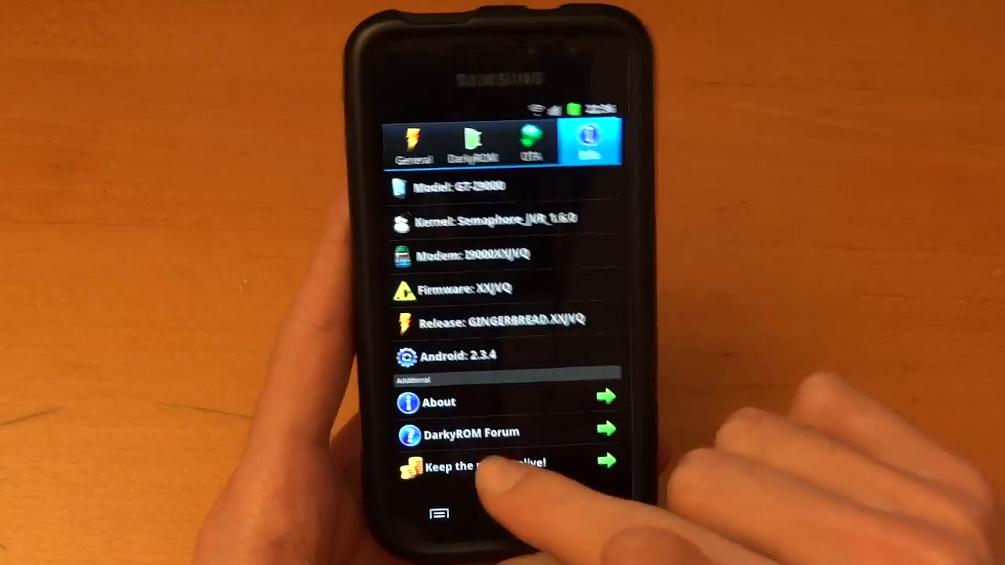
left_click(490, 463)
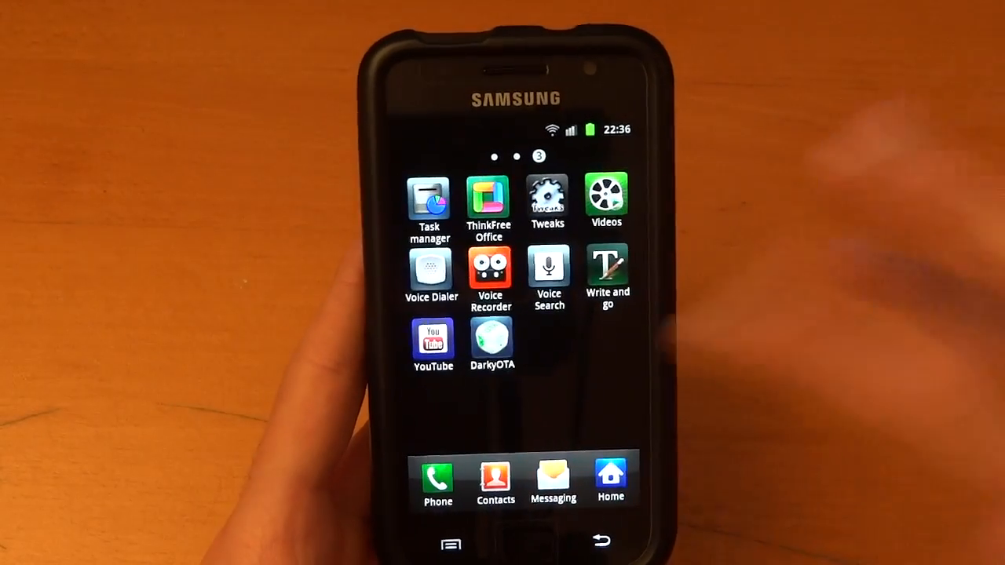
- Reopen DarkyOTA, view its General section of device tools, and reach its Android Market page
scroll("right", 3)
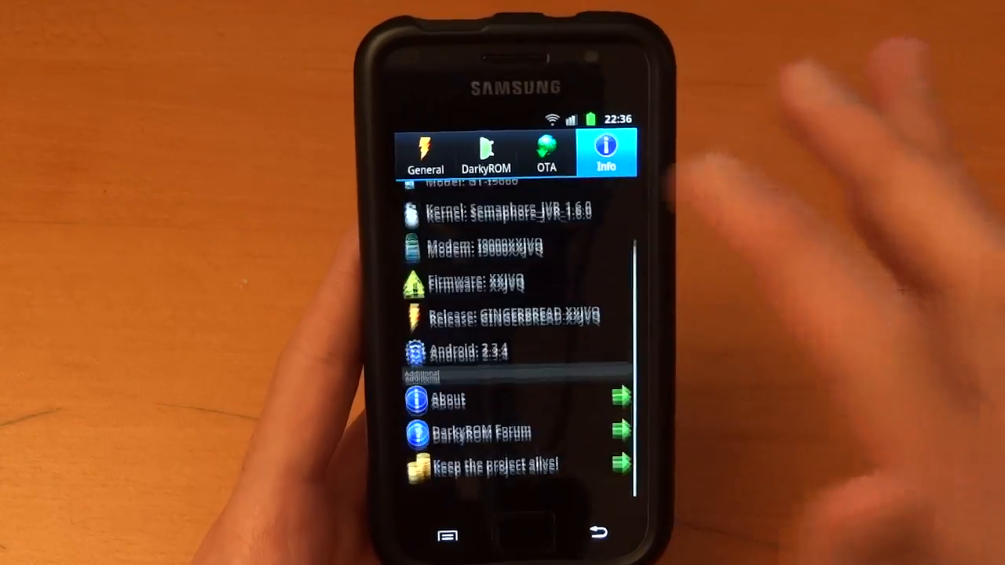
left_click(424, 154)
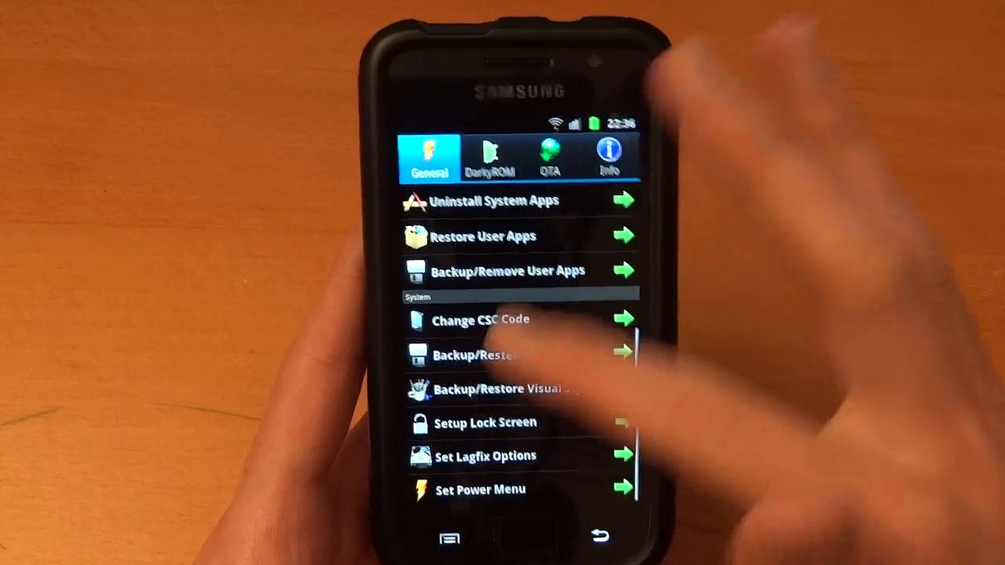
scroll("down", 3)
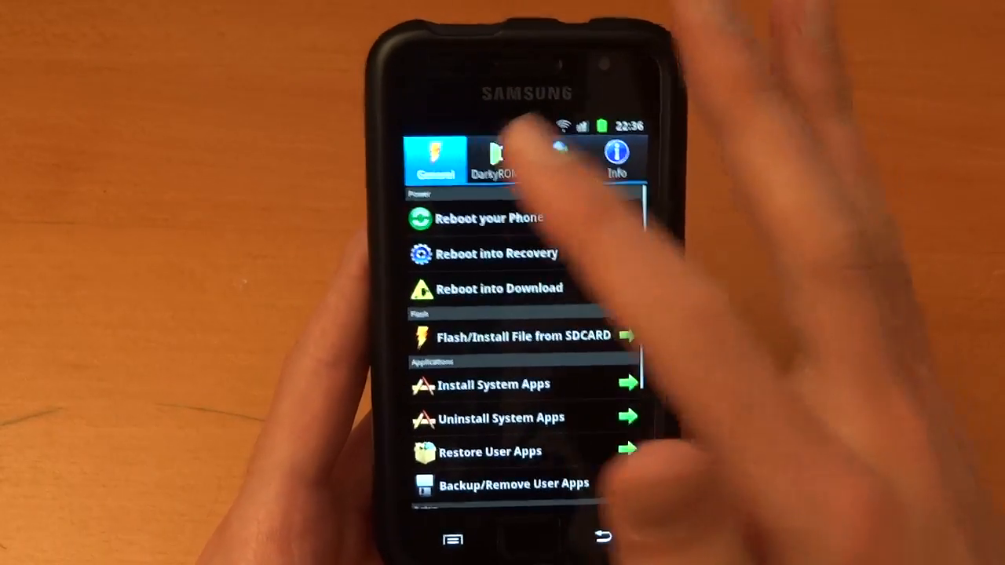
left_click(543, 155)
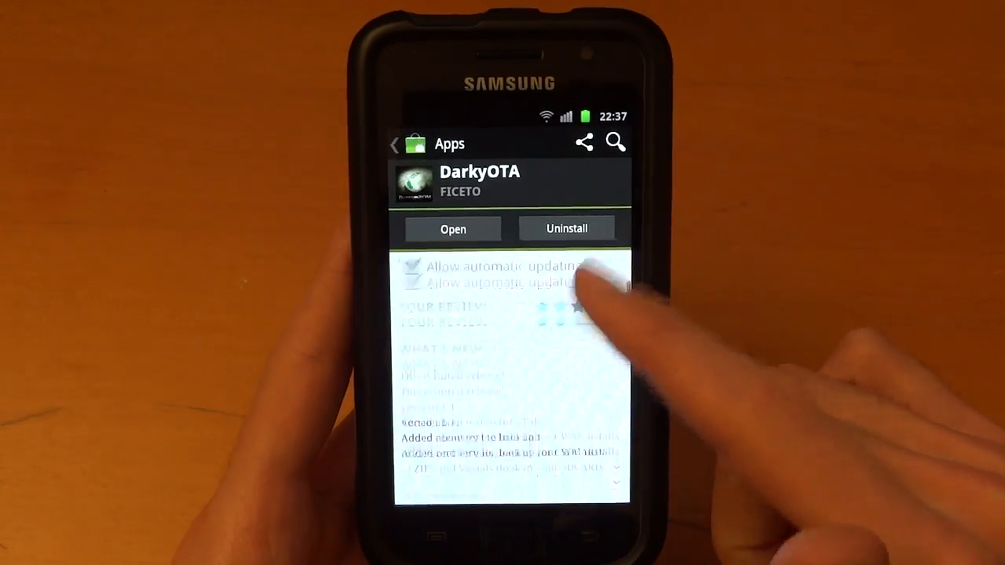
- Start the DarkyOTA Market page's video and accept the YouTube Terms of Service
scroll("down", 3)
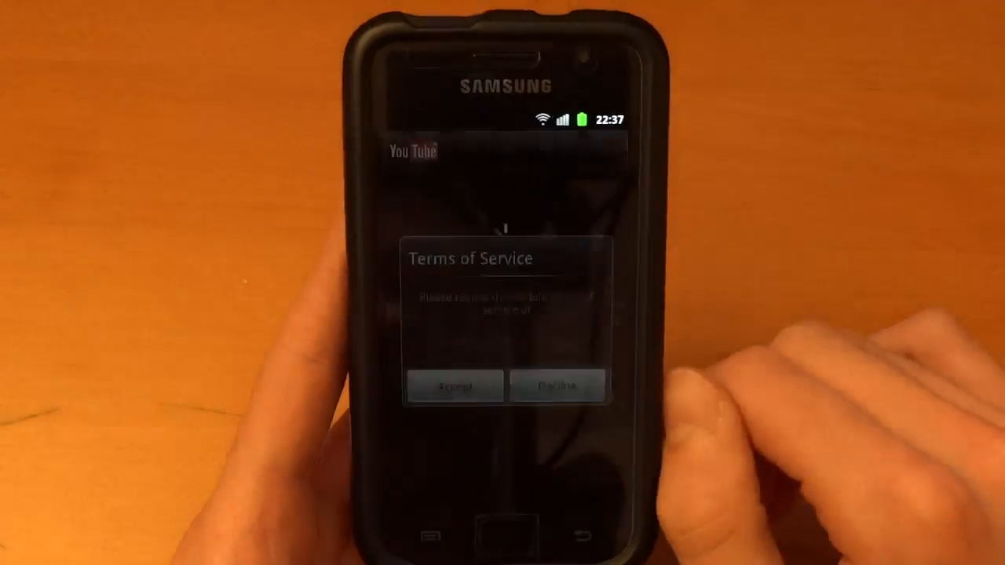
left_click(454, 386)
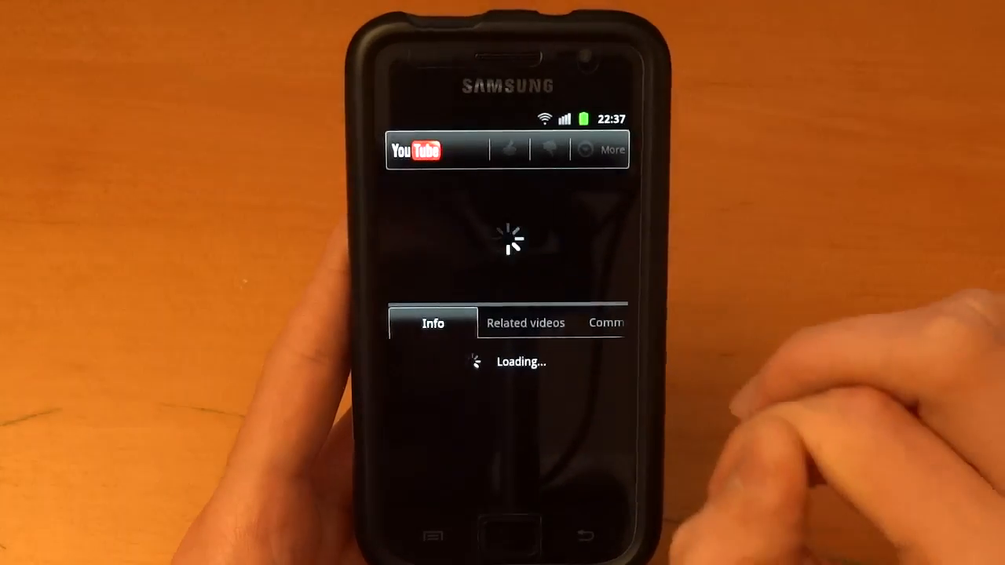